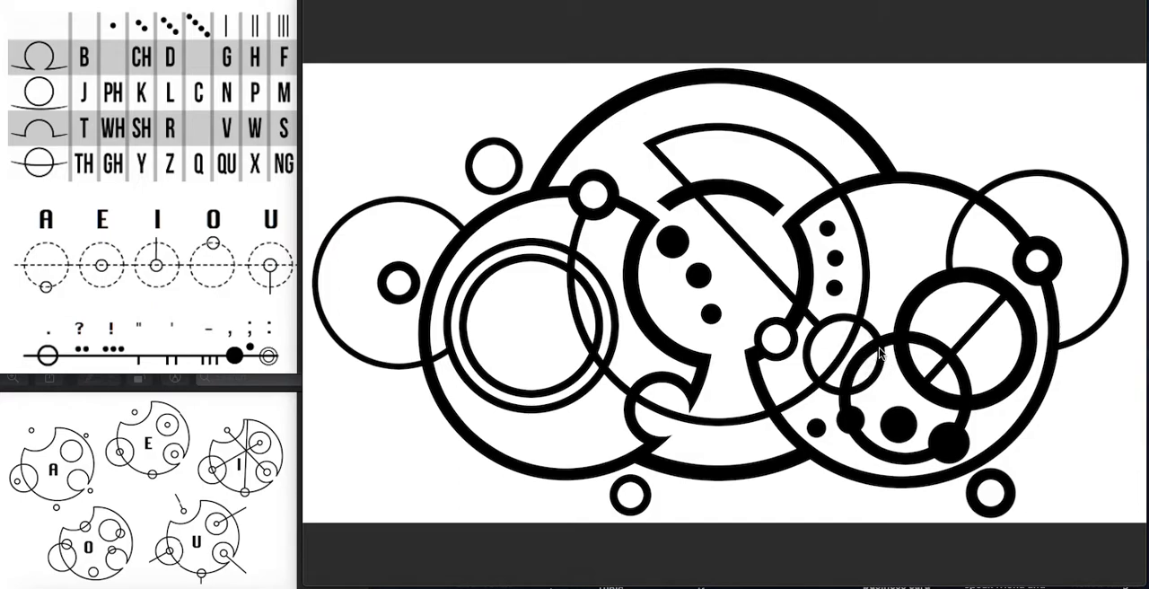
mouse_move(695, 169)
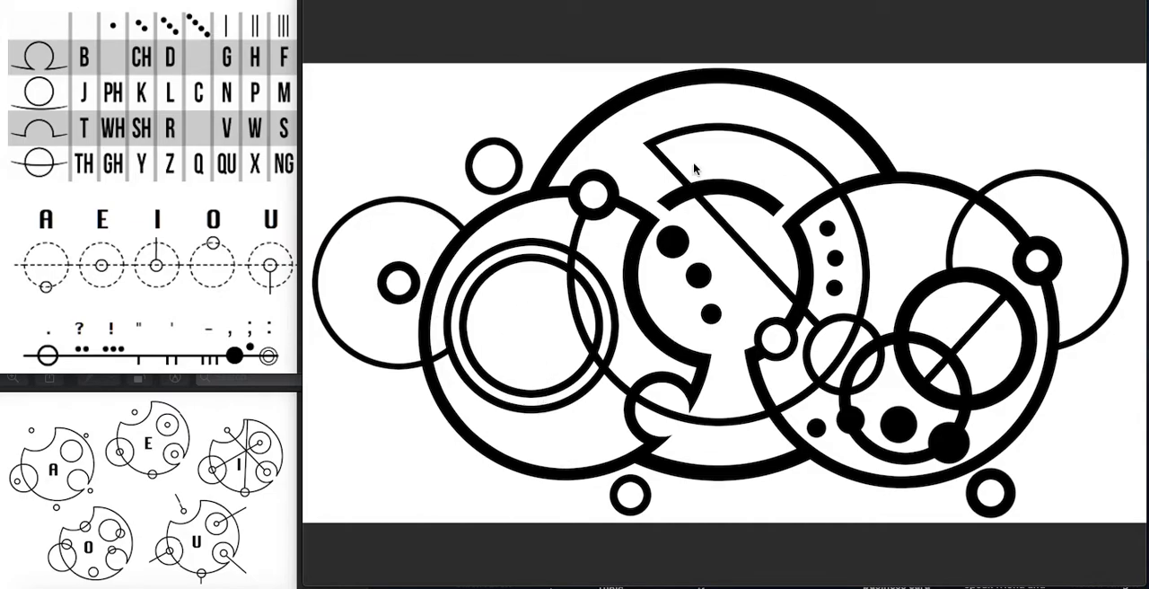
mouse_move(566, 480)
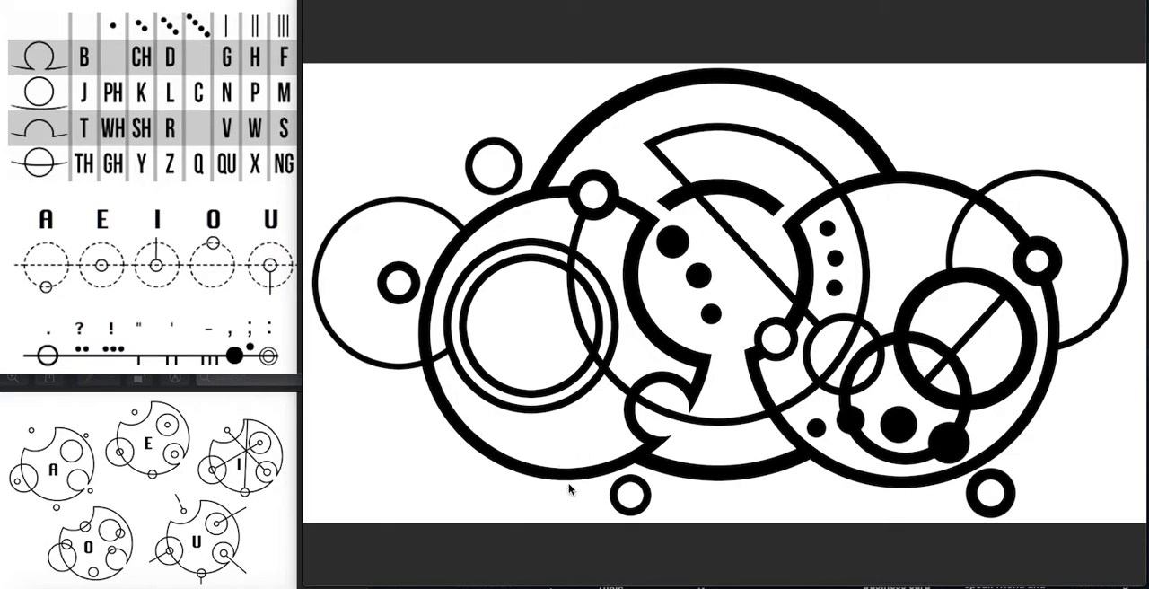
mouse_move(312, 79)
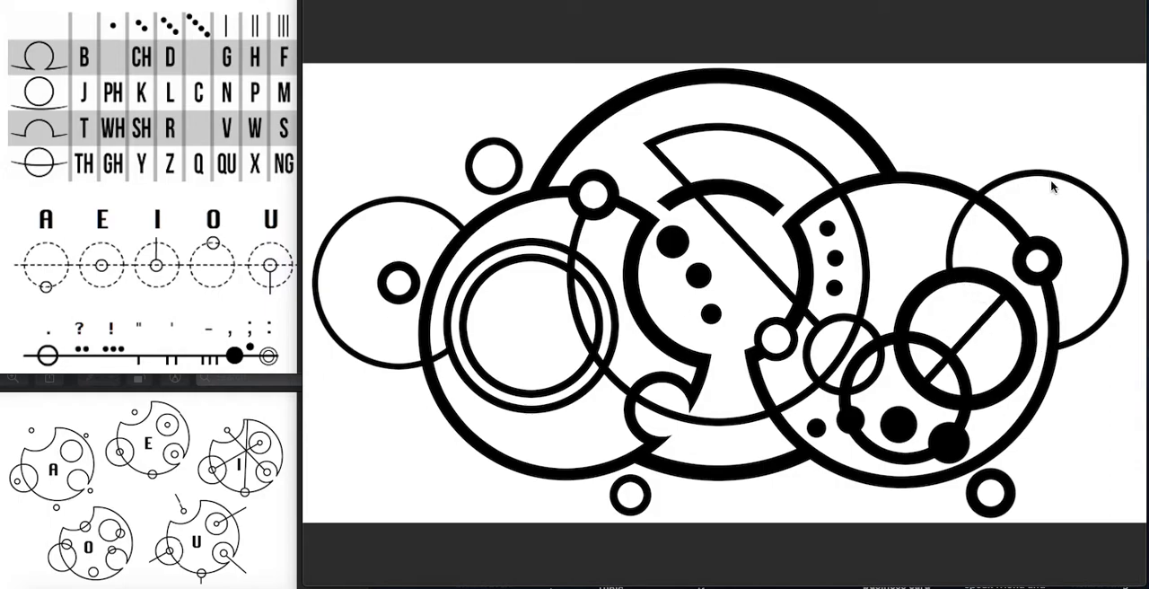
mouse_move(844, 439)
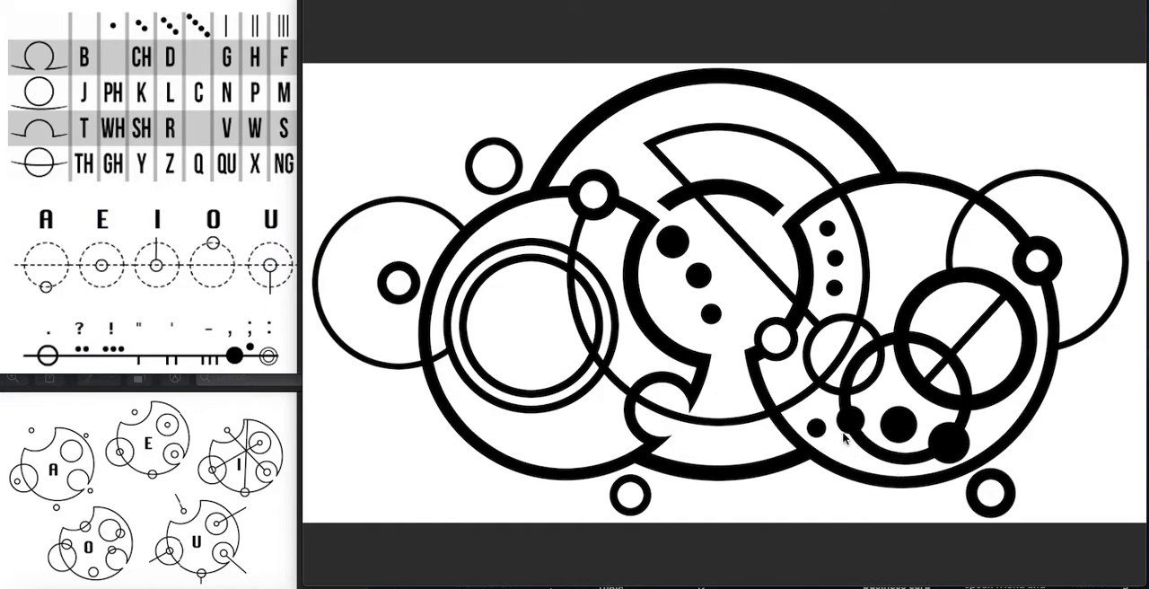
mouse_move(929, 388)
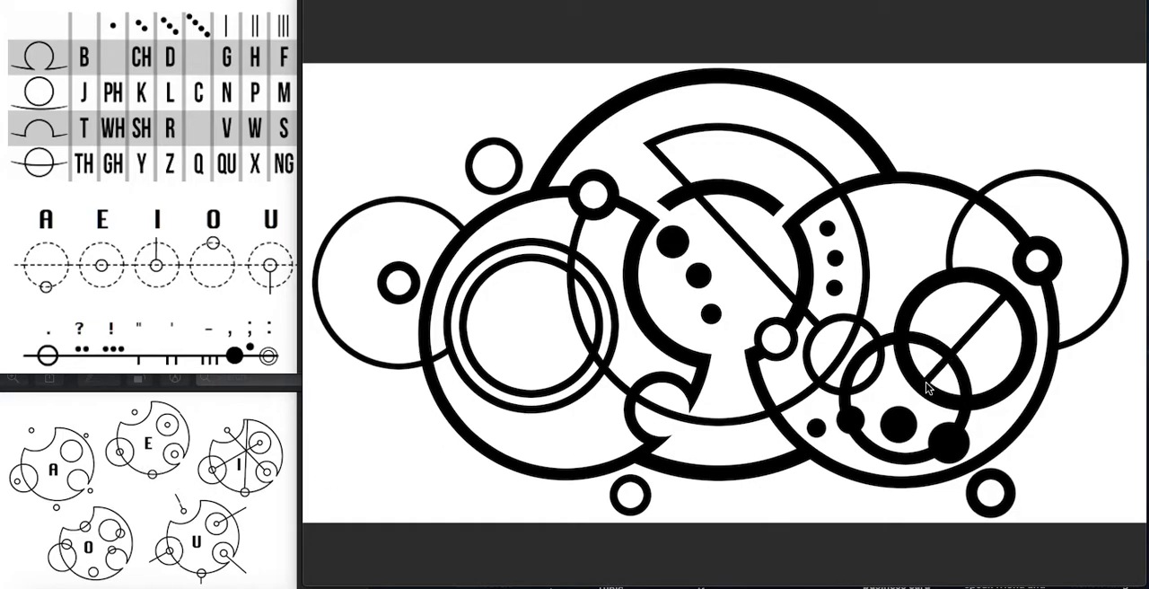
mouse_move(938, 339)
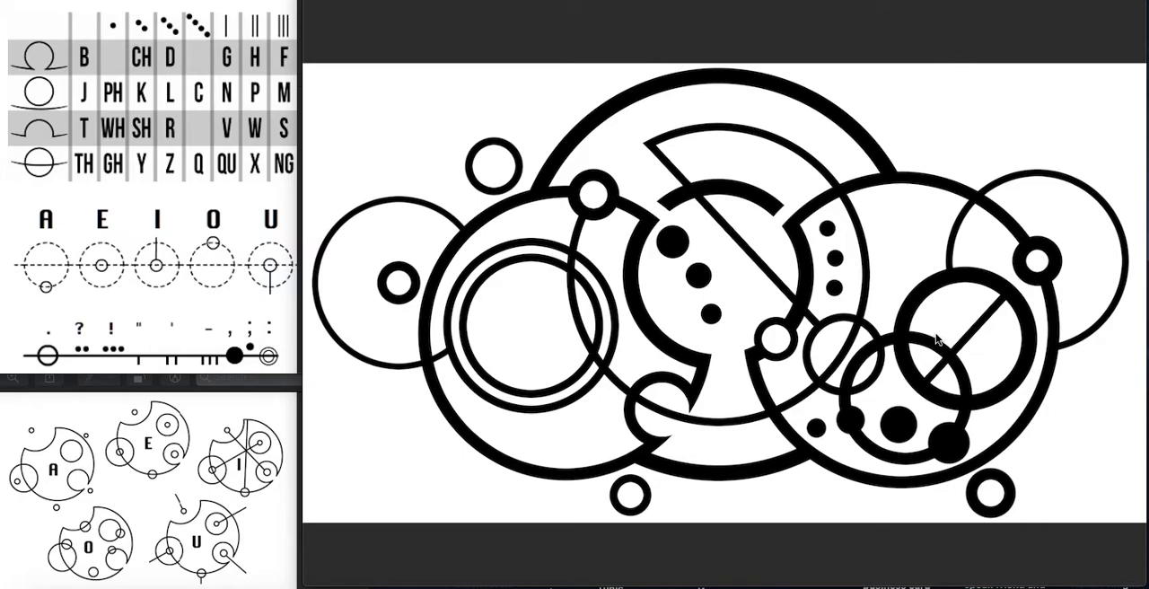
mouse_move(776, 350)
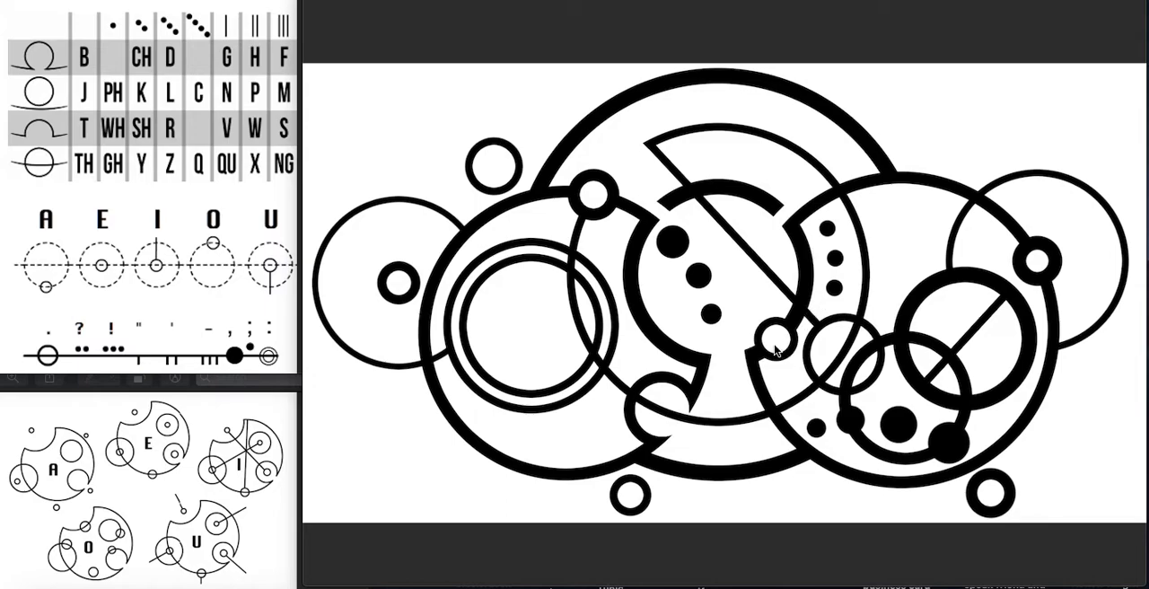
mouse_move(736, 287)
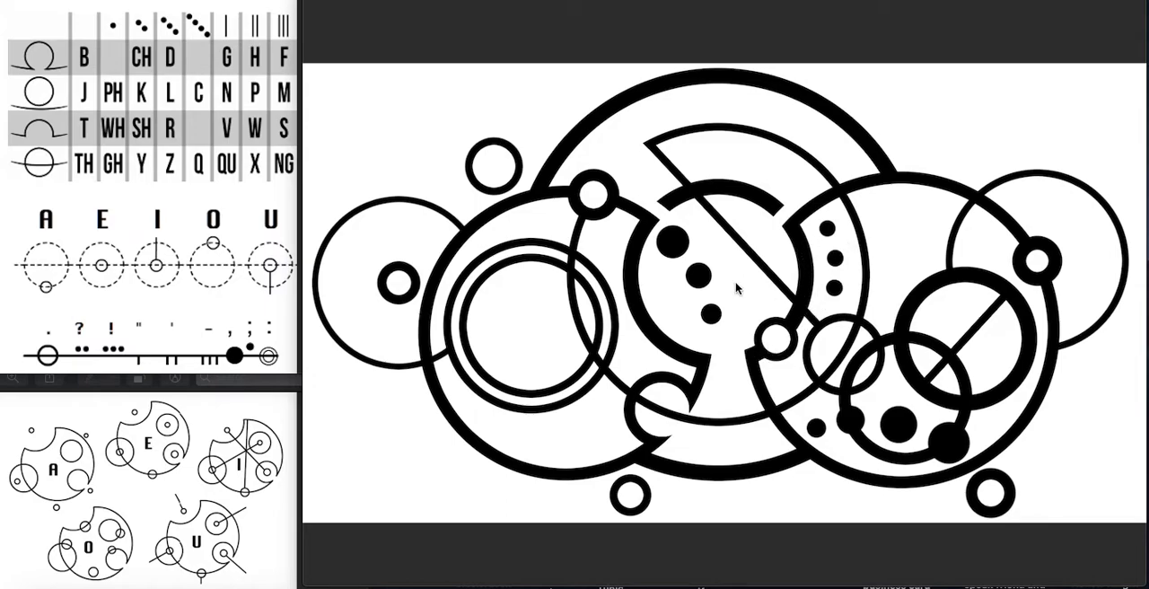